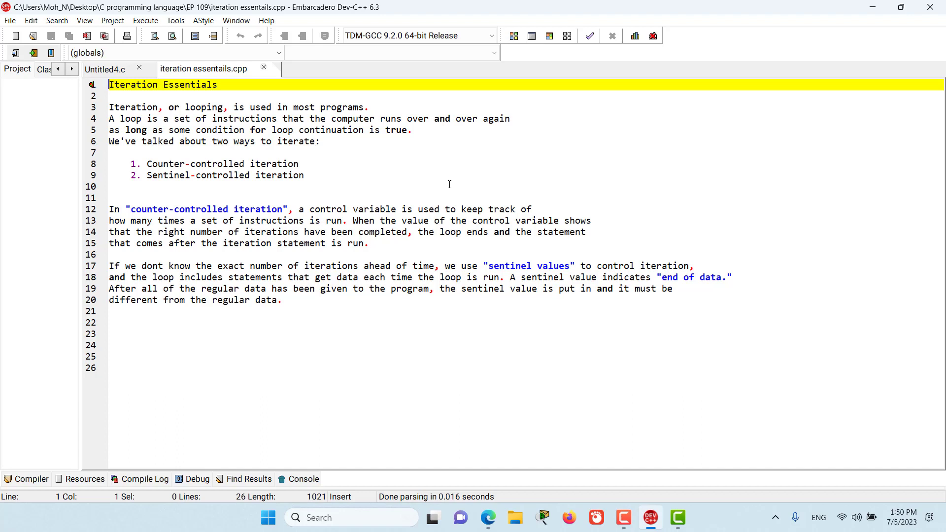
mouse_move(398, 182)
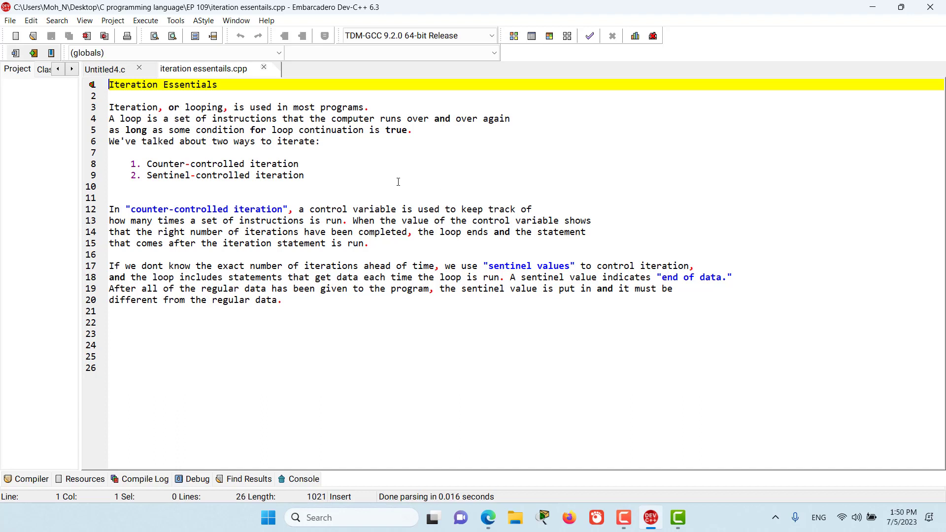
mouse_move(163, 118)
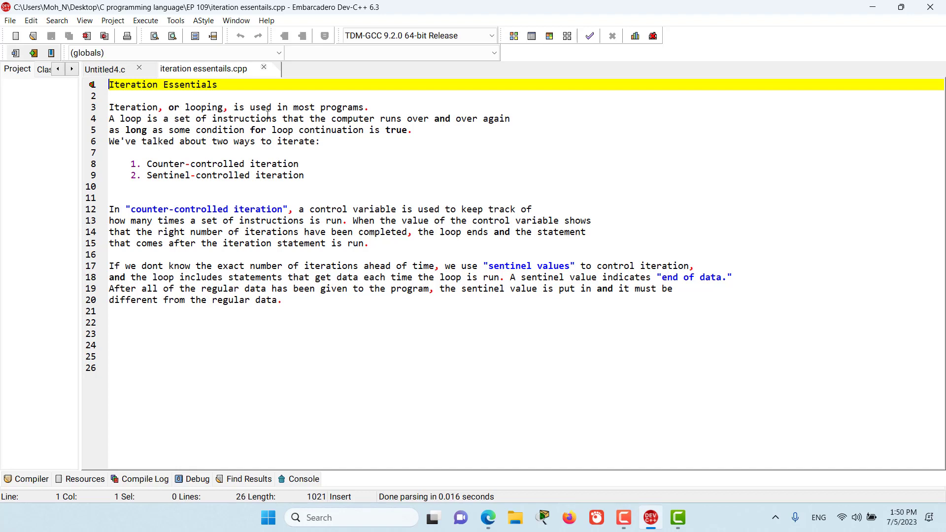
mouse_move(293, 118)
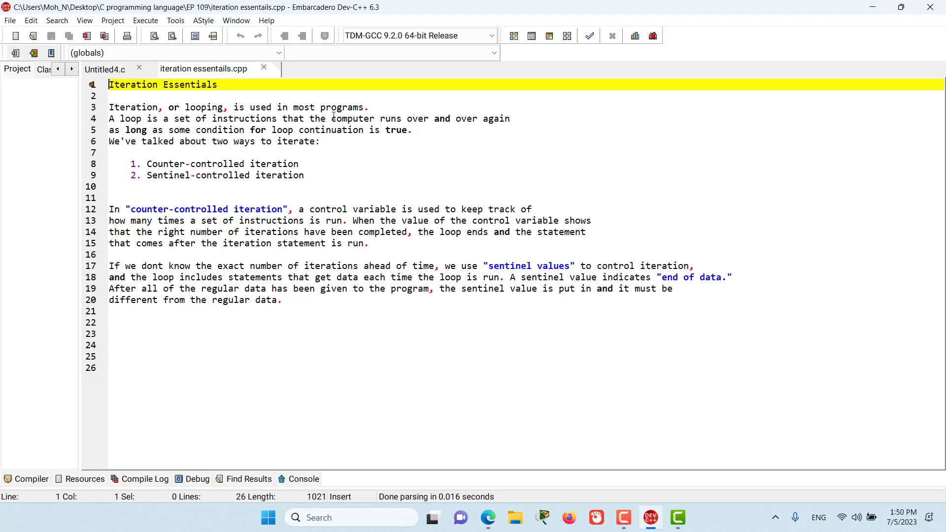
mouse_move(349, 118)
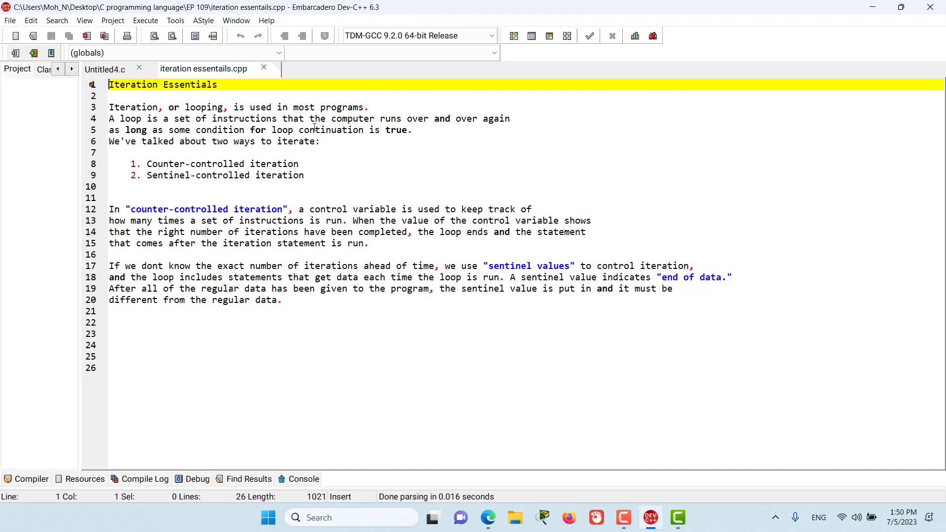
mouse_move(430, 127)
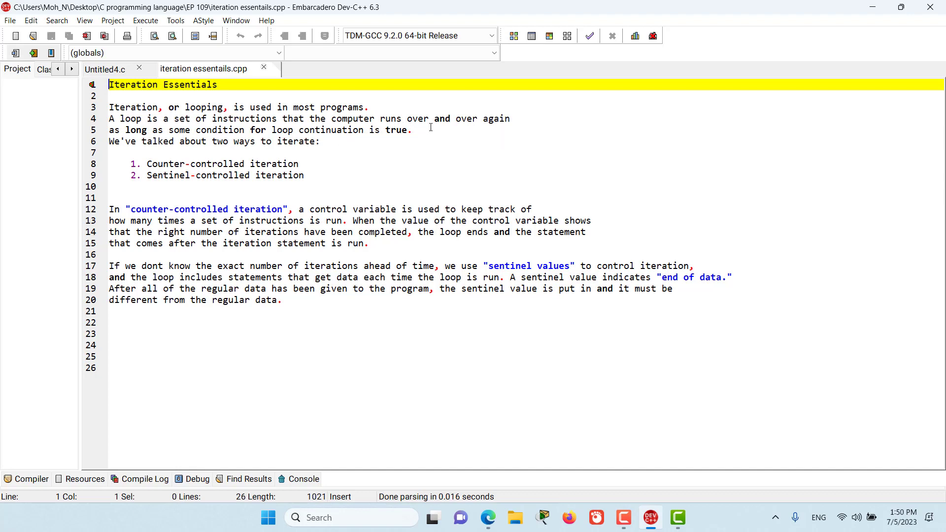
mouse_move(172, 138)
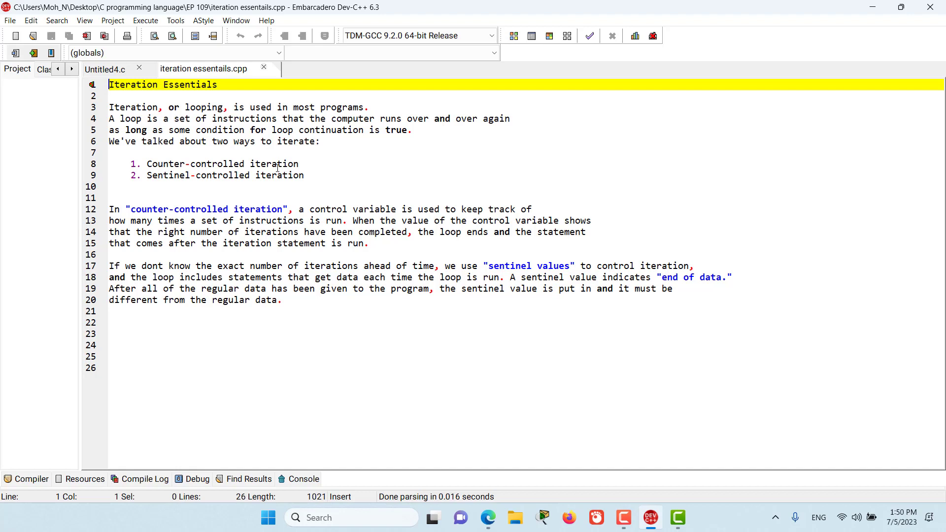
mouse_move(296, 184)
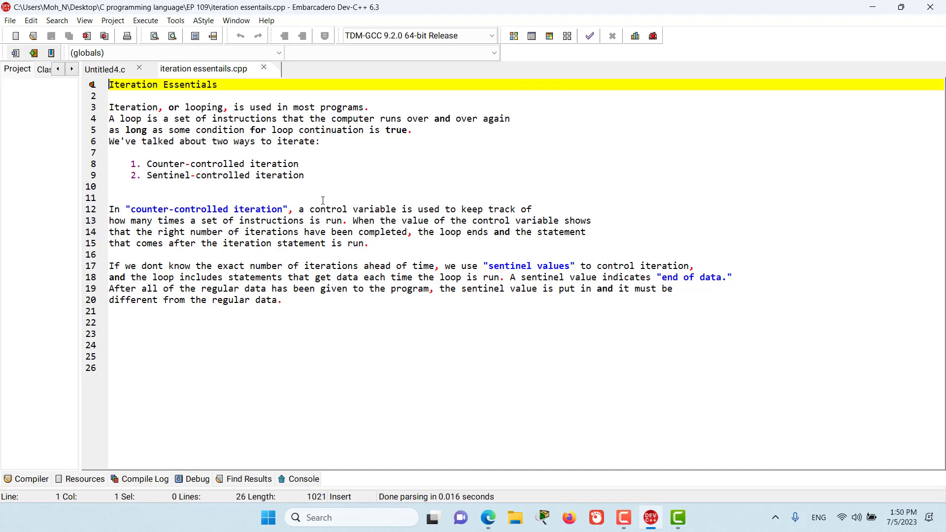
mouse_move(423, 210)
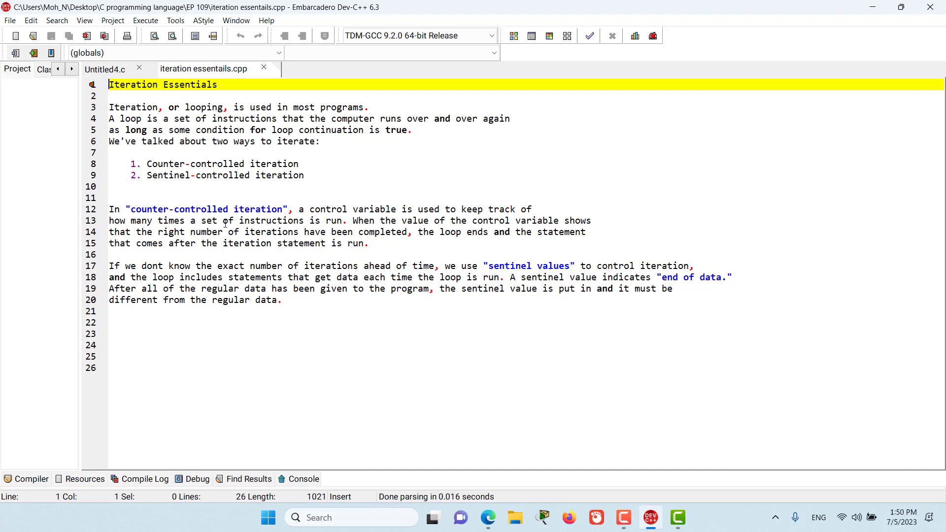
mouse_move(376, 199)
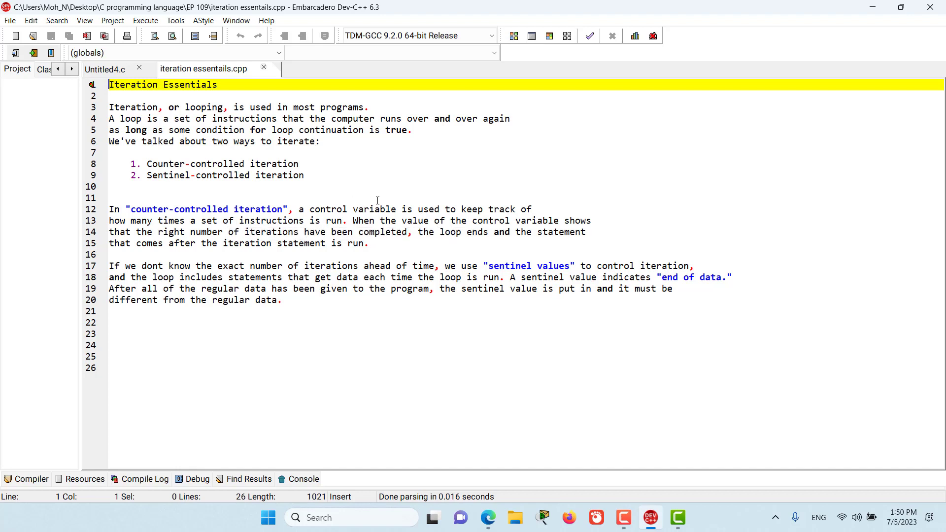
mouse_move(439, 224)
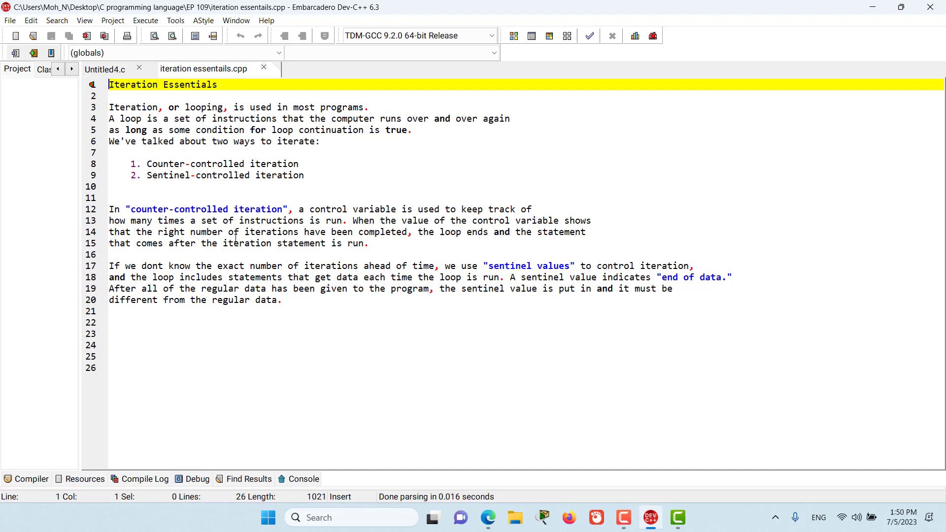
mouse_move(395, 237)
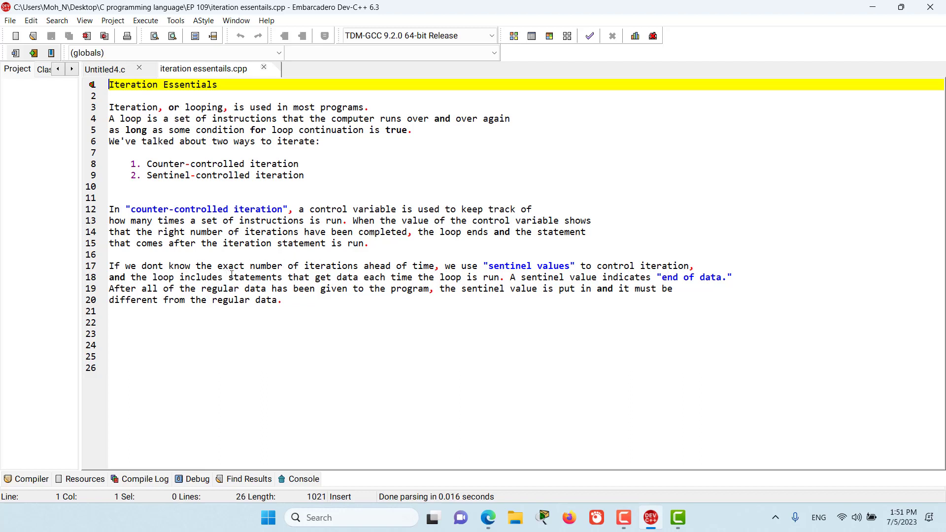
mouse_move(425, 278)
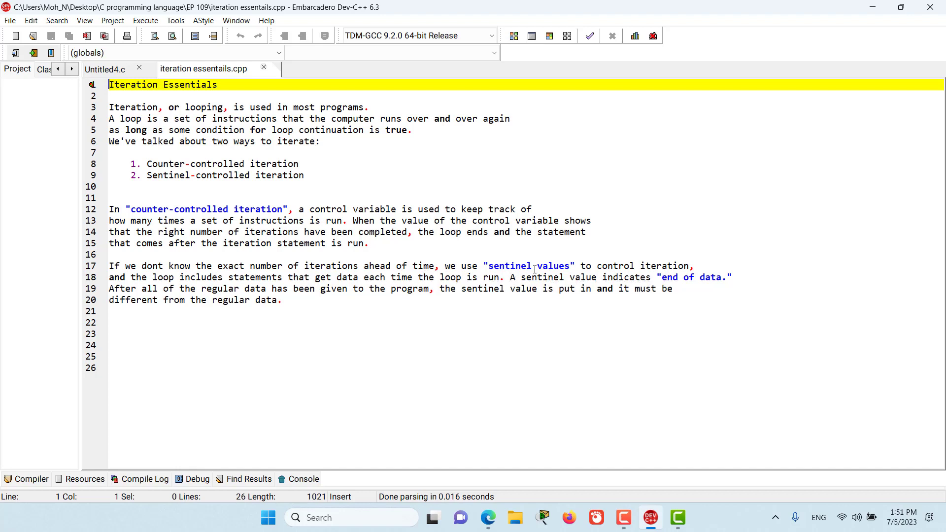
mouse_move(493, 297)
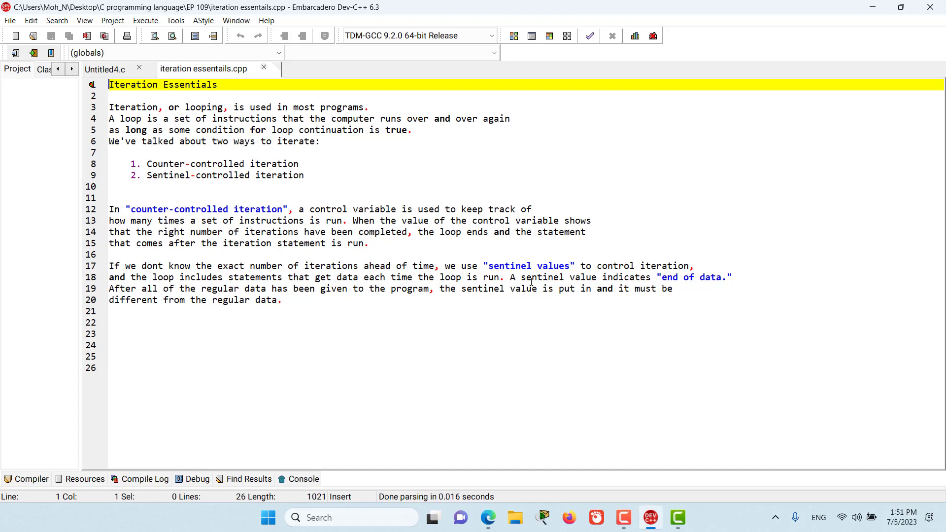
mouse_move(704, 284)
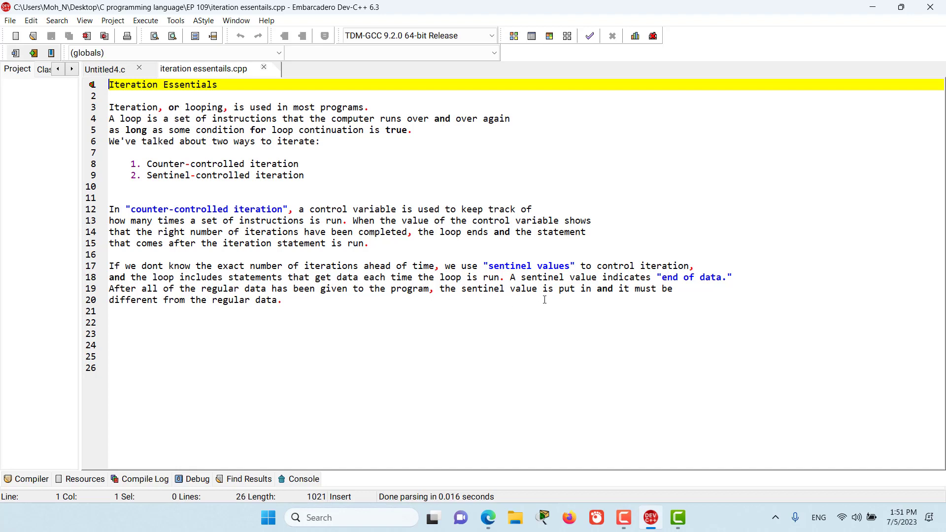
mouse_move(585, 299)
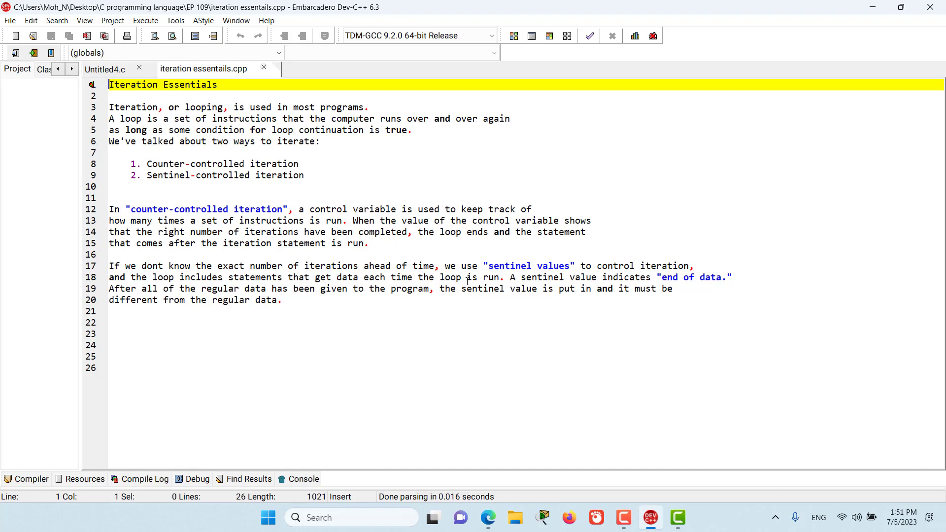
mouse_move(417, 308)
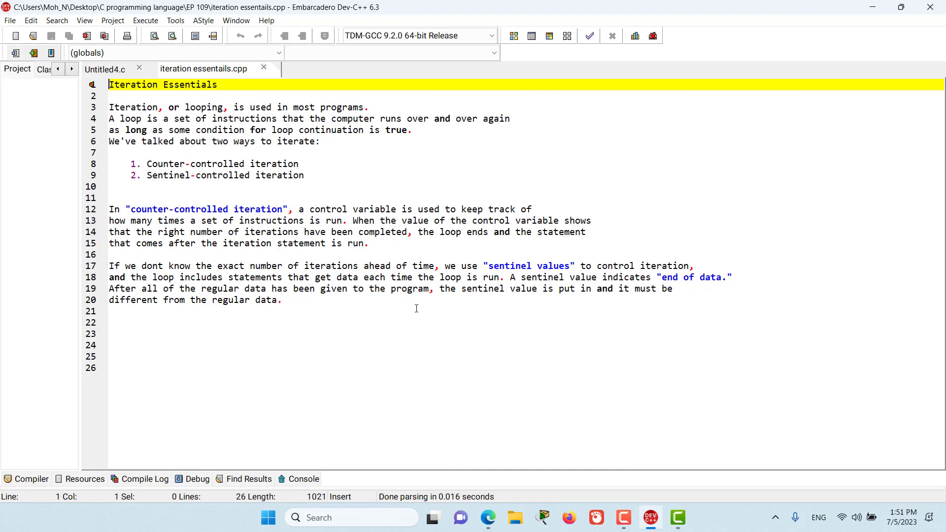
mouse_move(412, 302)
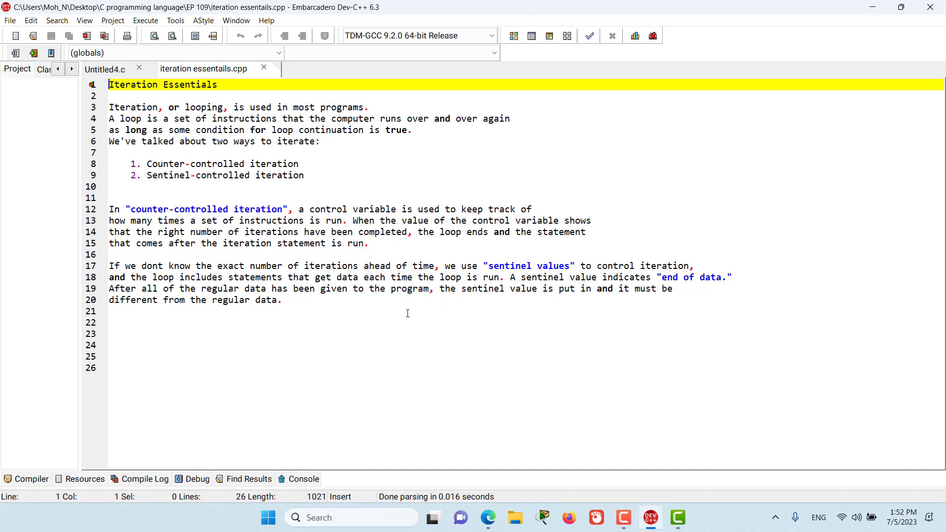
mouse_move(421, 307)
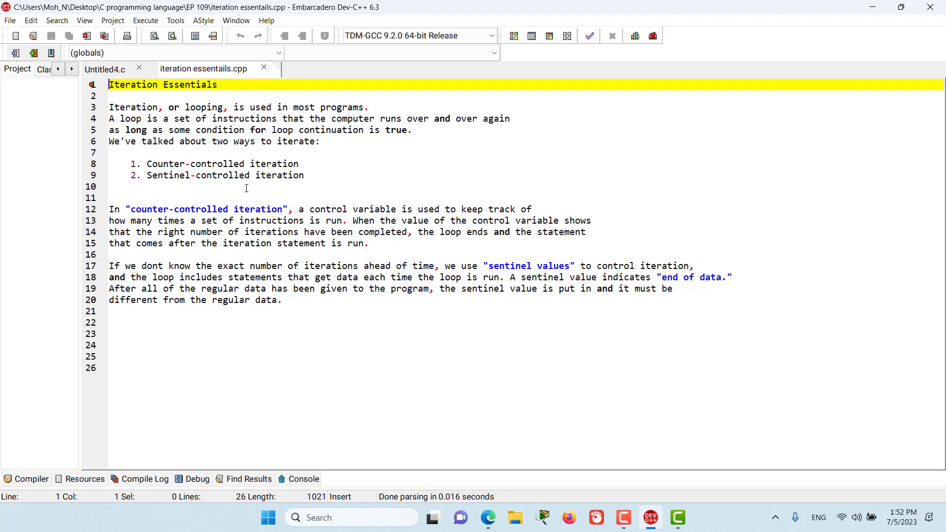
mouse_move(398, 185)
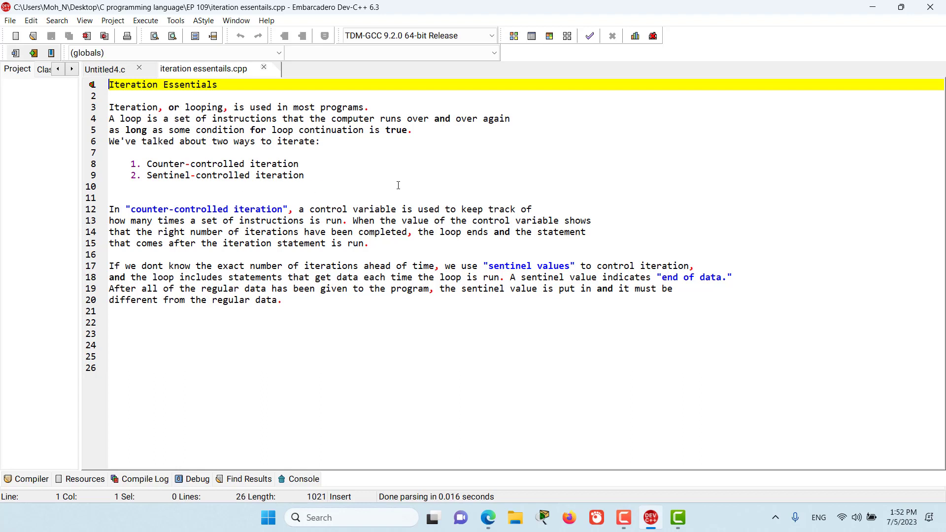